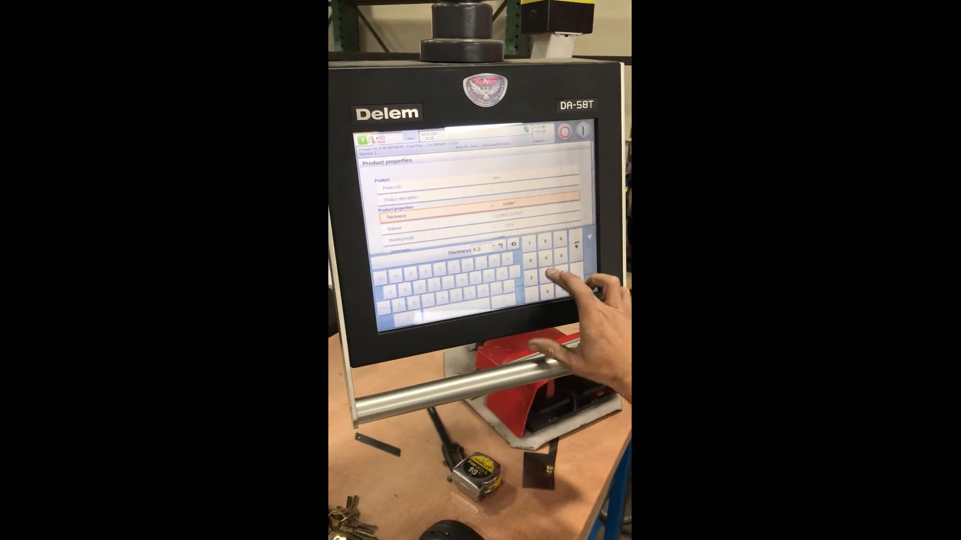
Confirm the entered sheet thickness in the product properties.
{"action": "left_click", "coordinate": [554, 282]}
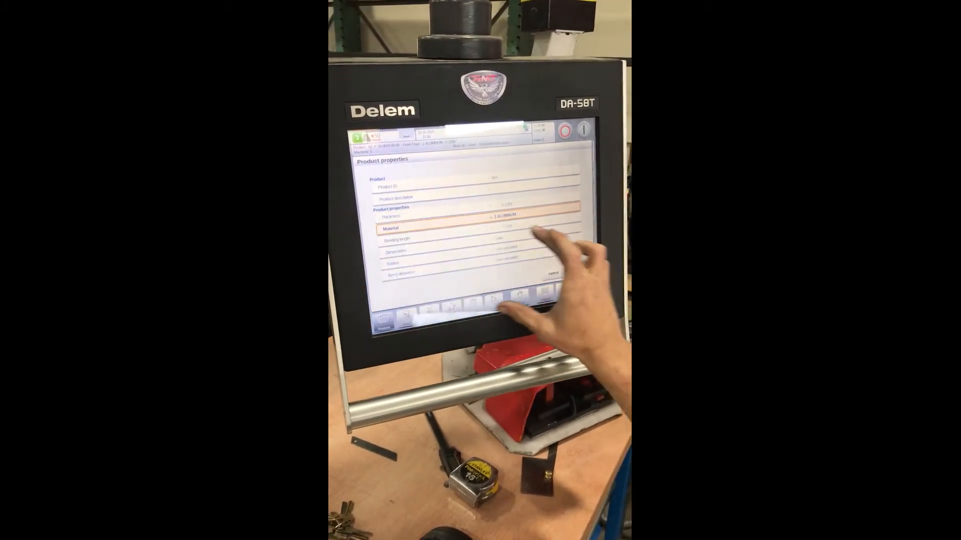
Leave product properties and start the 2D profile drawing.
{"action": "left_click", "coordinate": [404, 238]}
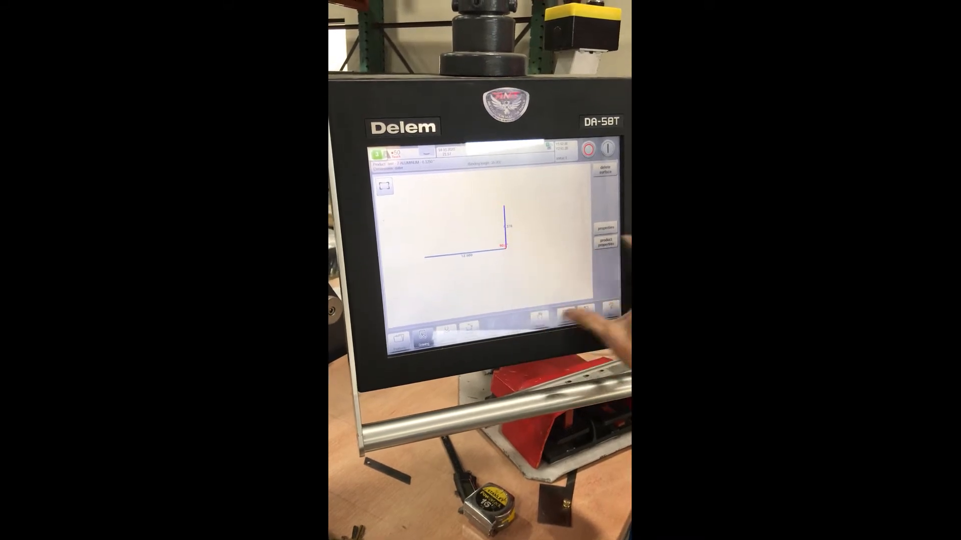
{"action": "left_click", "coordinate": [604, 226]}
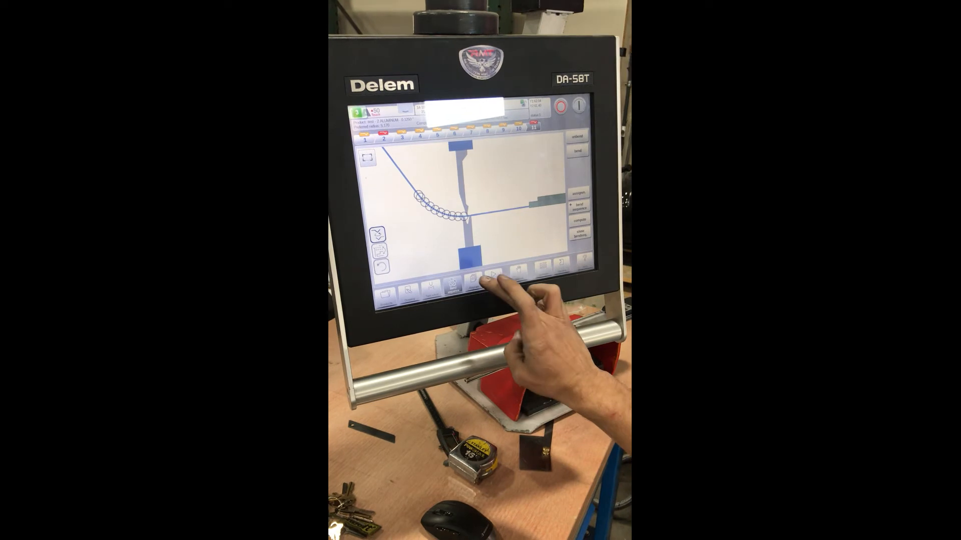
Show the bend parameters page for the computed bumped bend.
{"action": "left_click", "coordinate": [482, 282]}
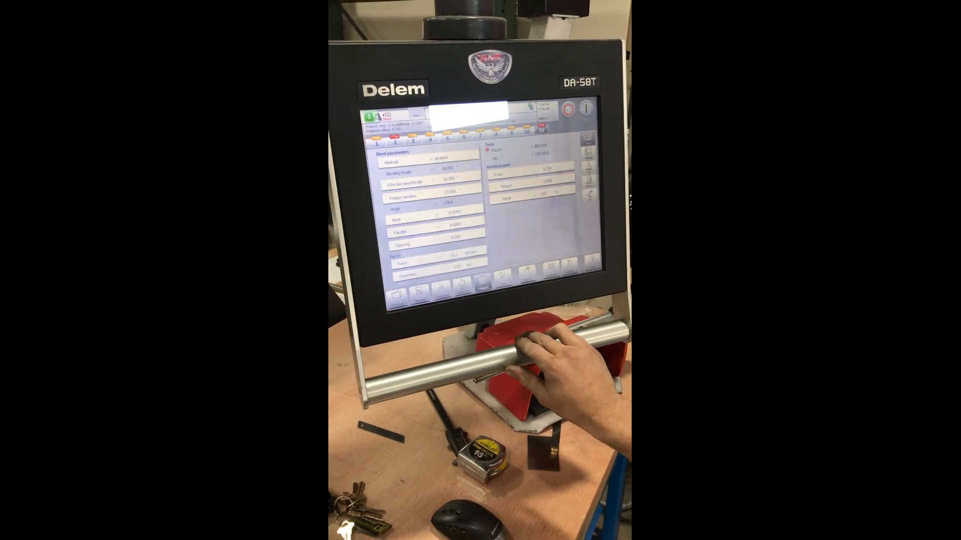